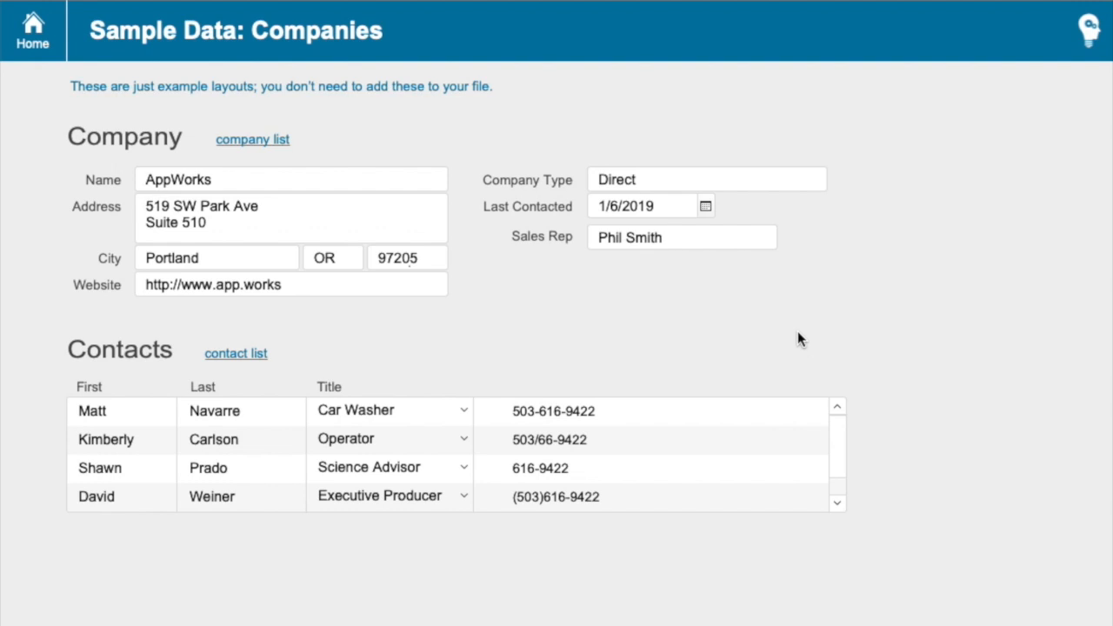
mouse_move(813, 306)
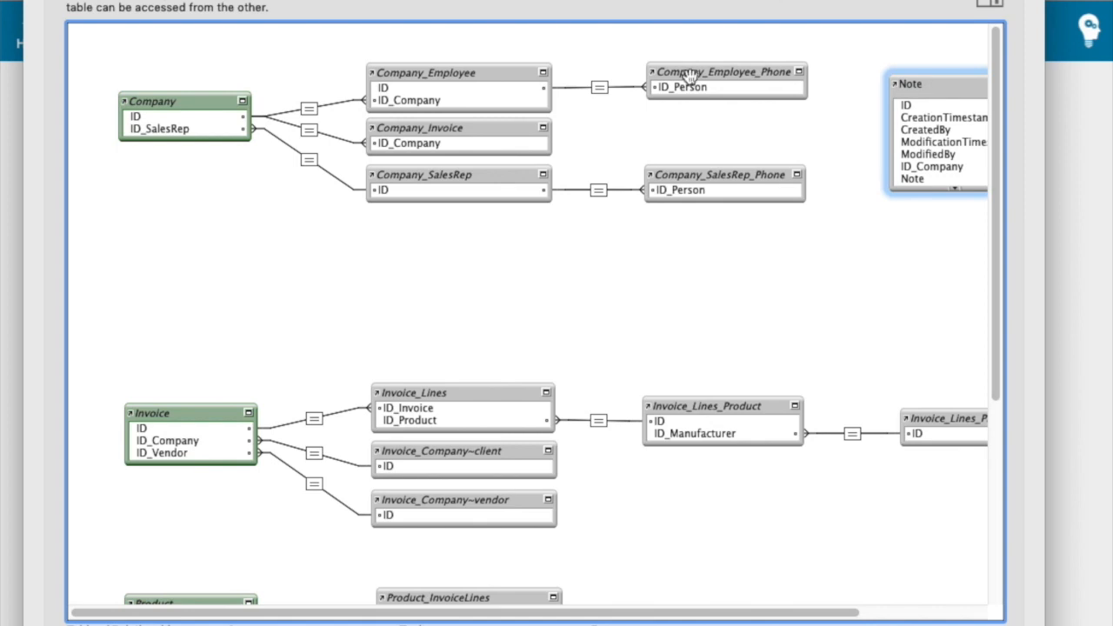
Step: Select the Company occurrence in the relationships graph and keep the pending changes
left_click(161, 103)
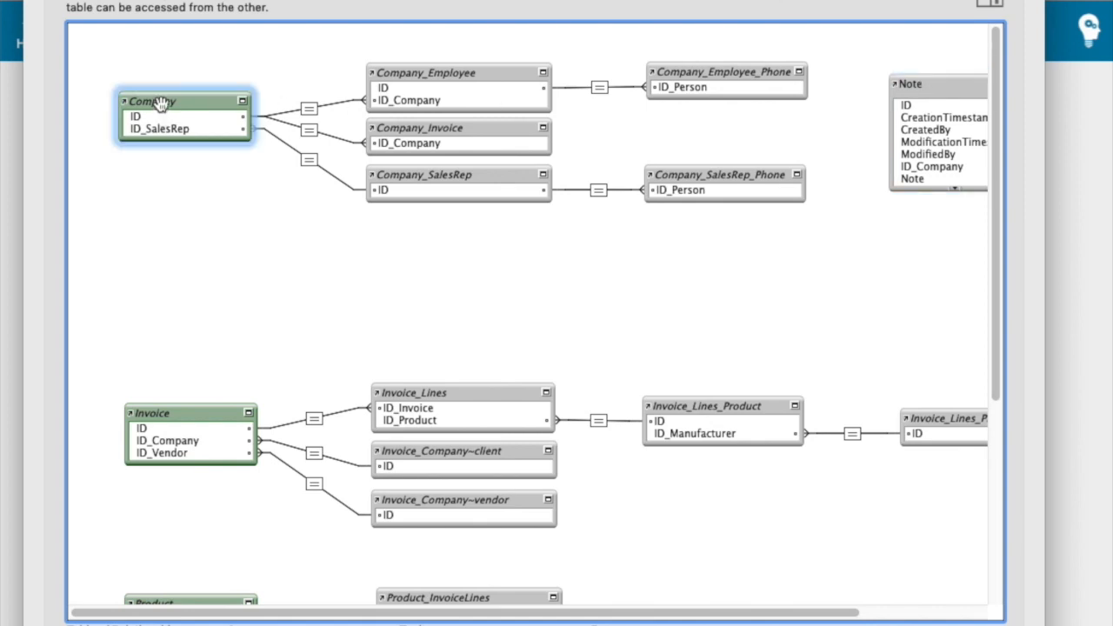
mouse_move(167, 376)
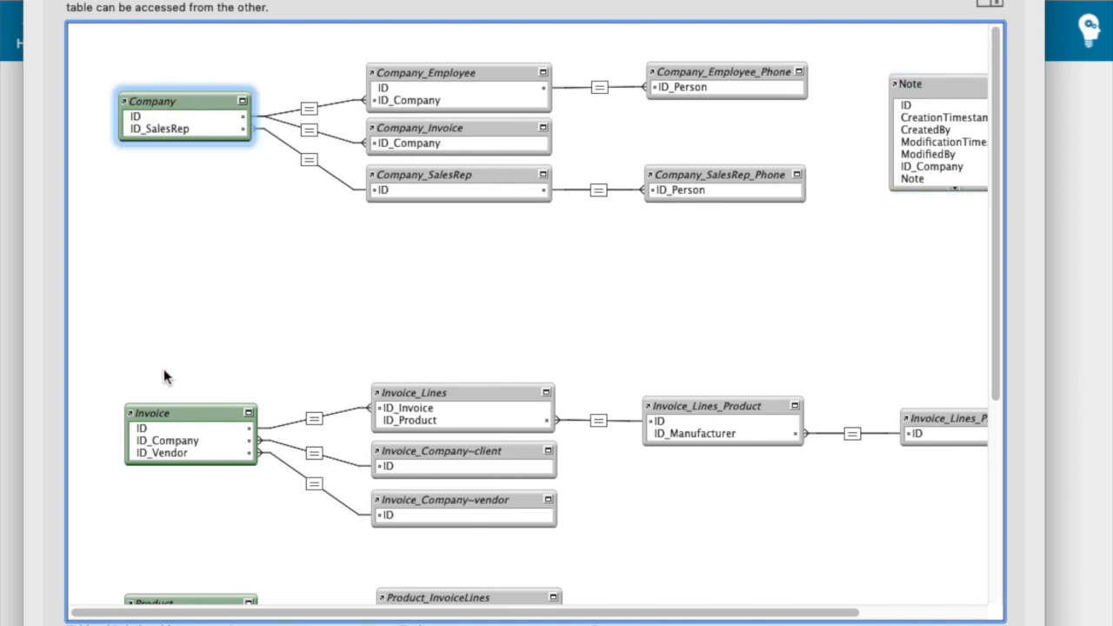
mouse_move(629, 165)
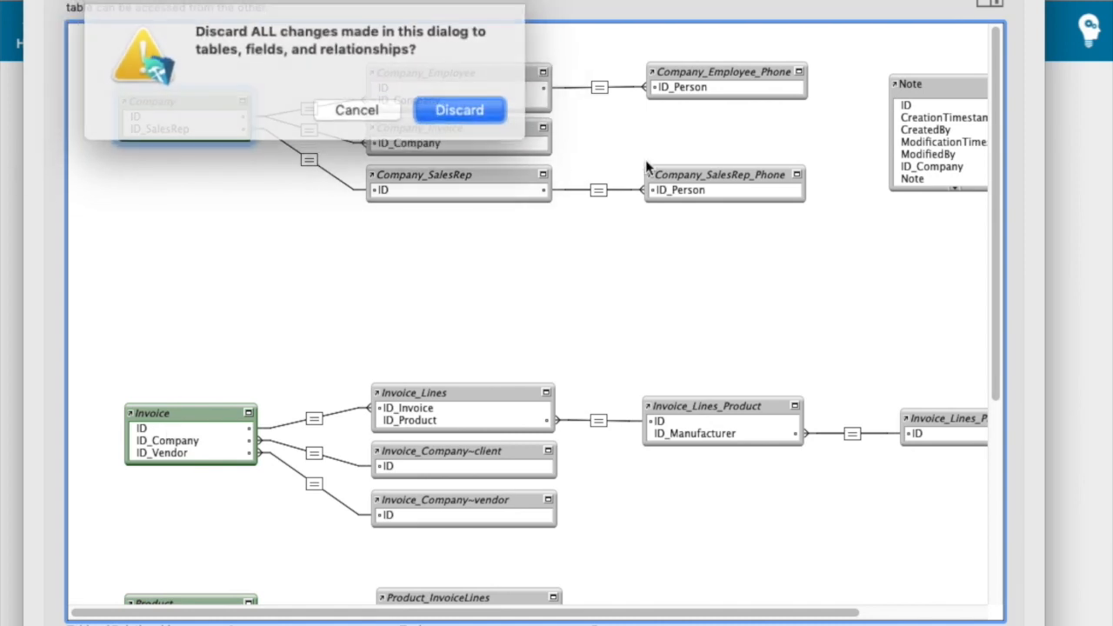
left_click(458, 110)
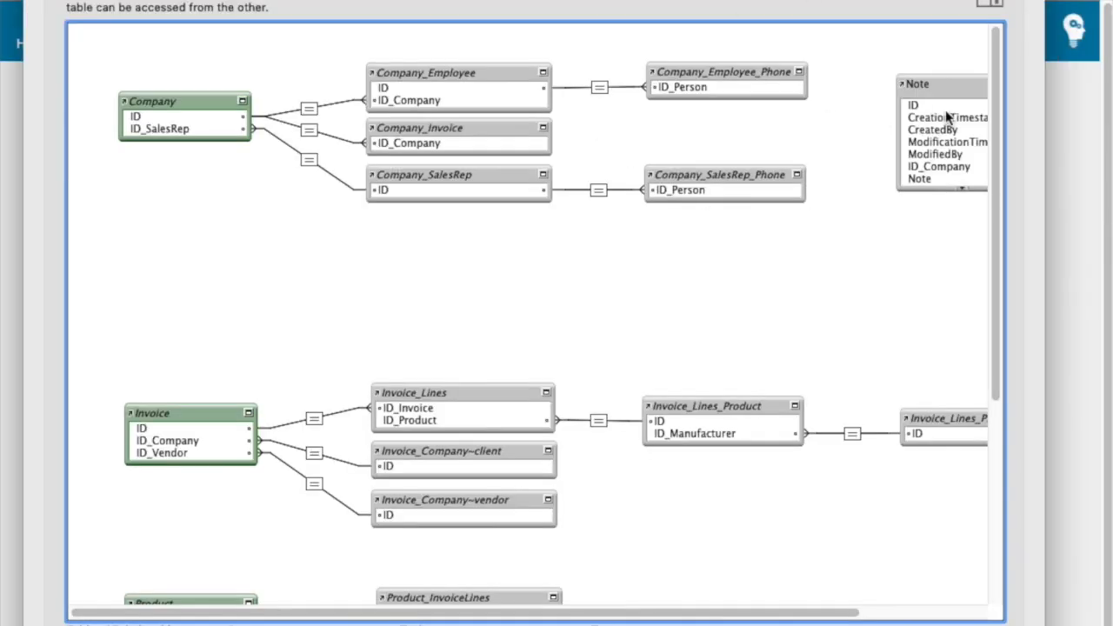
Step: Move the Note occurrence down beside Invoice
left_click_drag(941, 84, 193, 272)
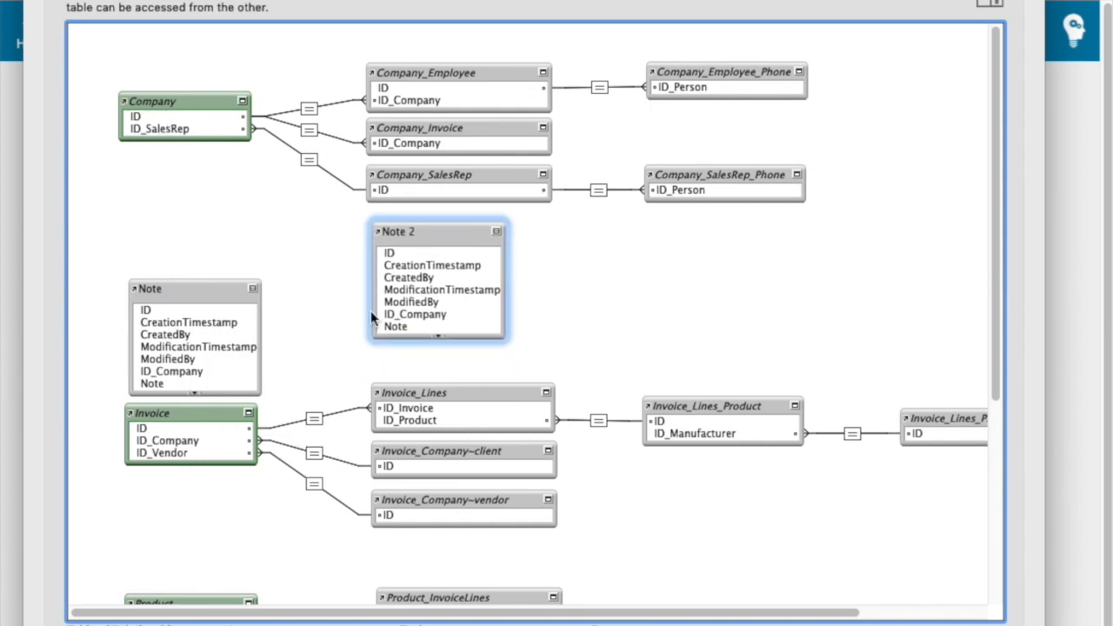
mouse_move(435, 316)
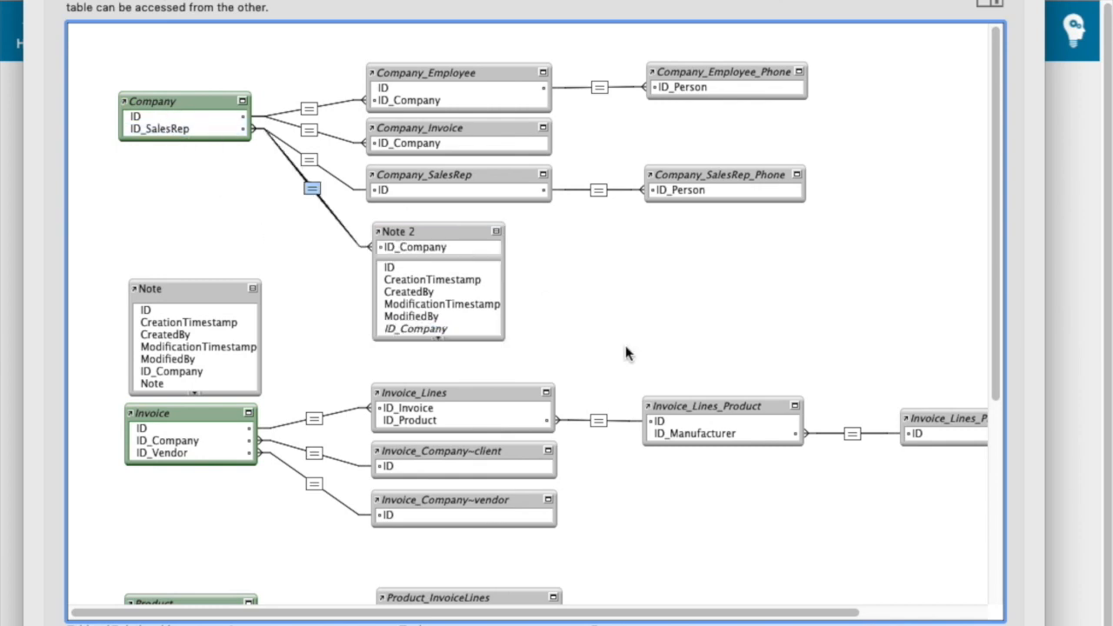
mouse_move(587, 313)
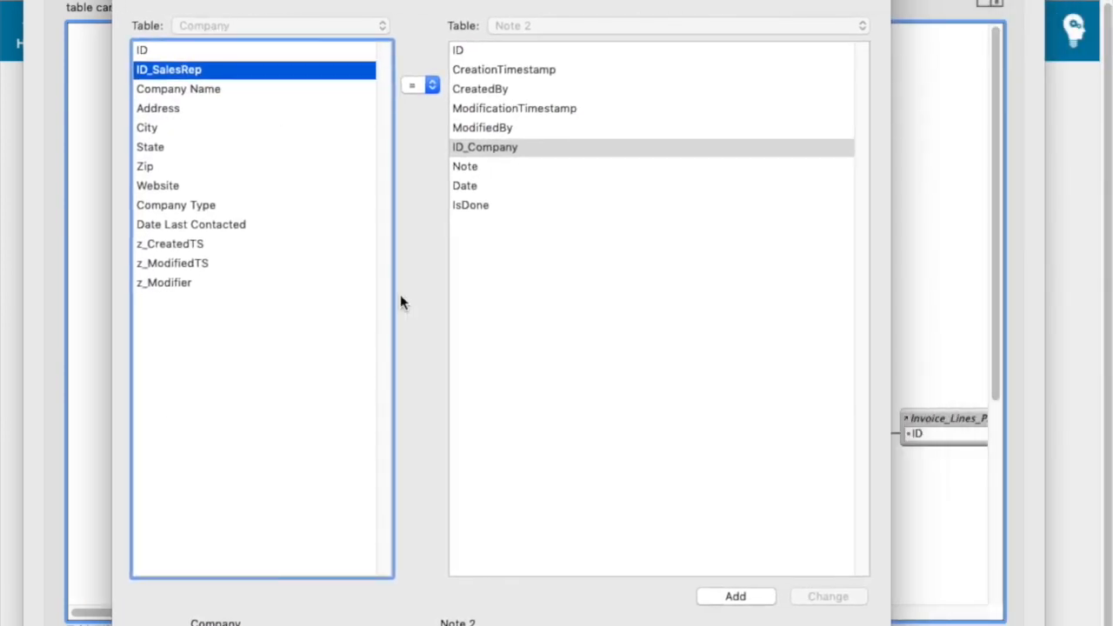
mouse_move(315, 156)
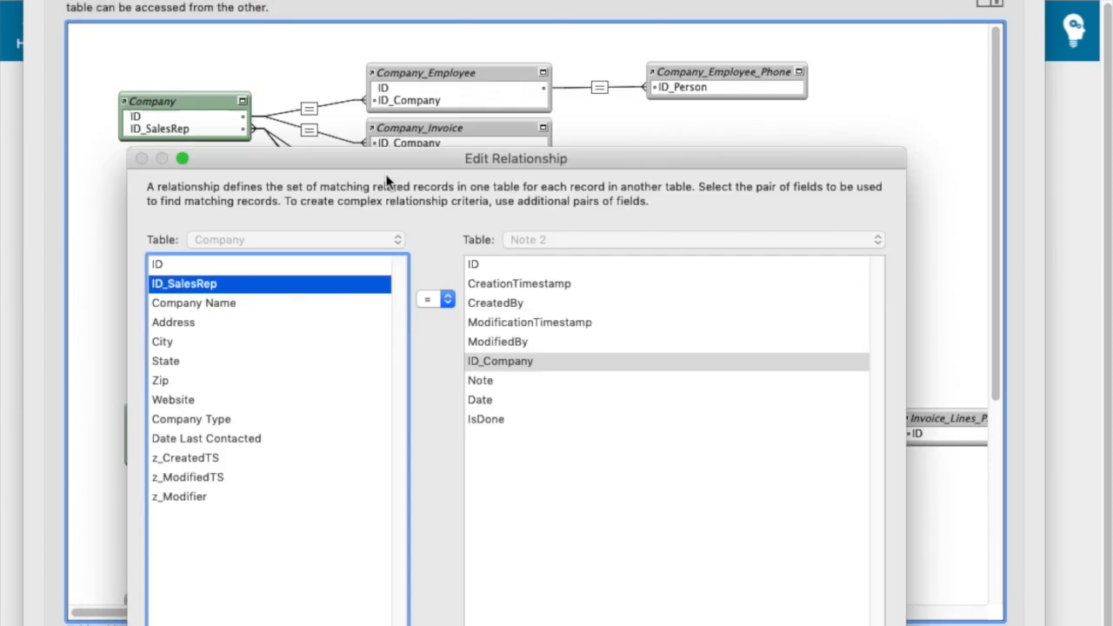
Step: Reposition the Edit Relationship window and accept the Company to Note 2 field pair
left_click_drag(516, 159, 531, 130)
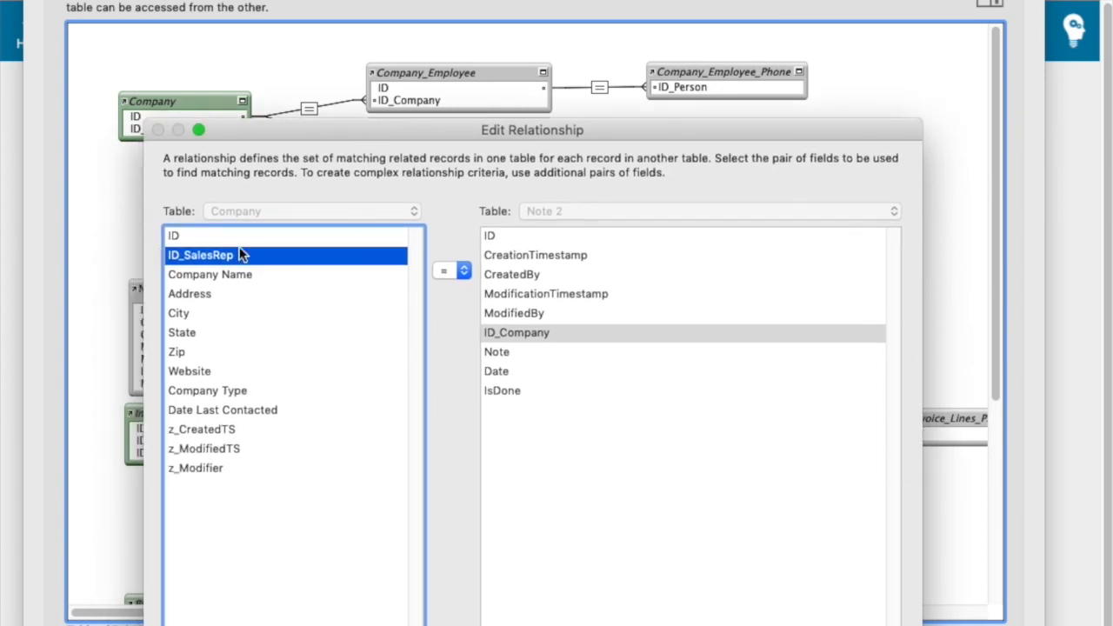
left_click(516, 332)
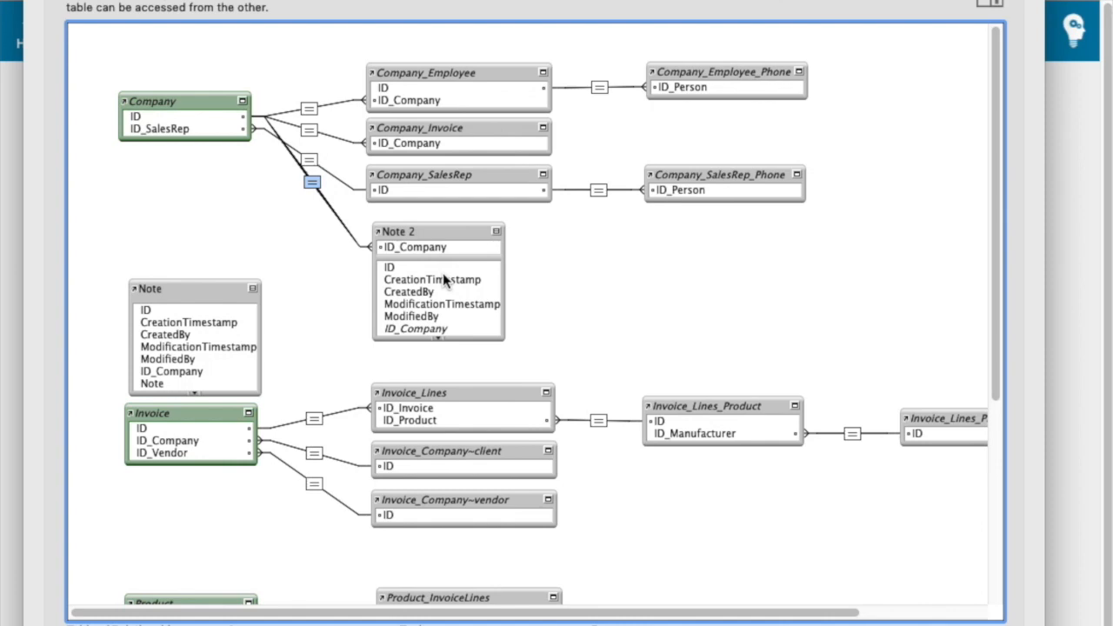
mouse_move(590, 278)
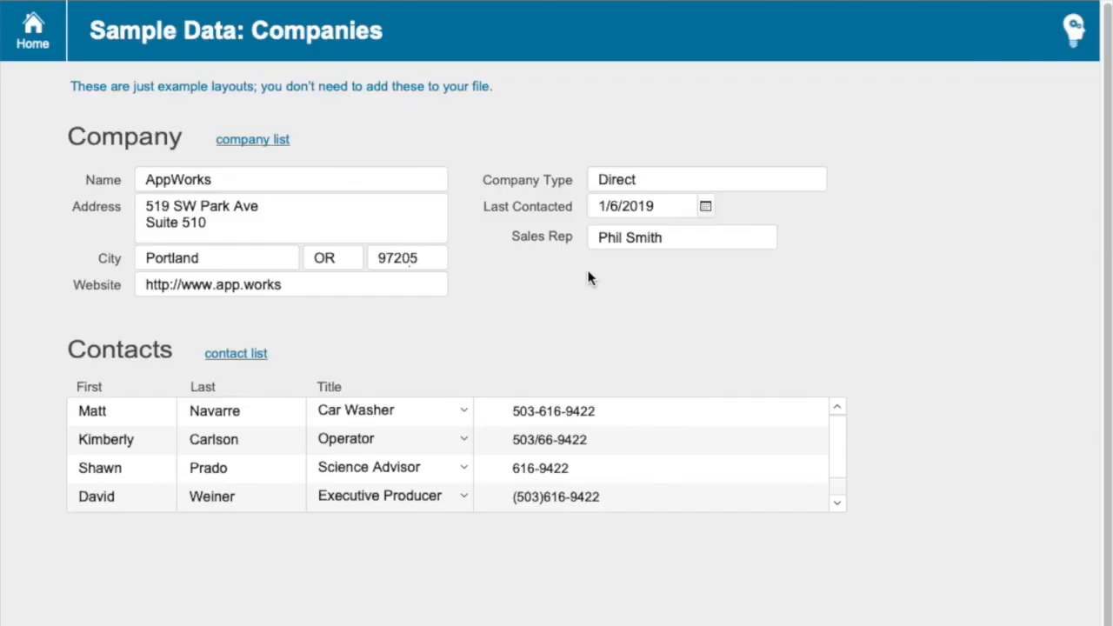
mouse_move(594, 280)
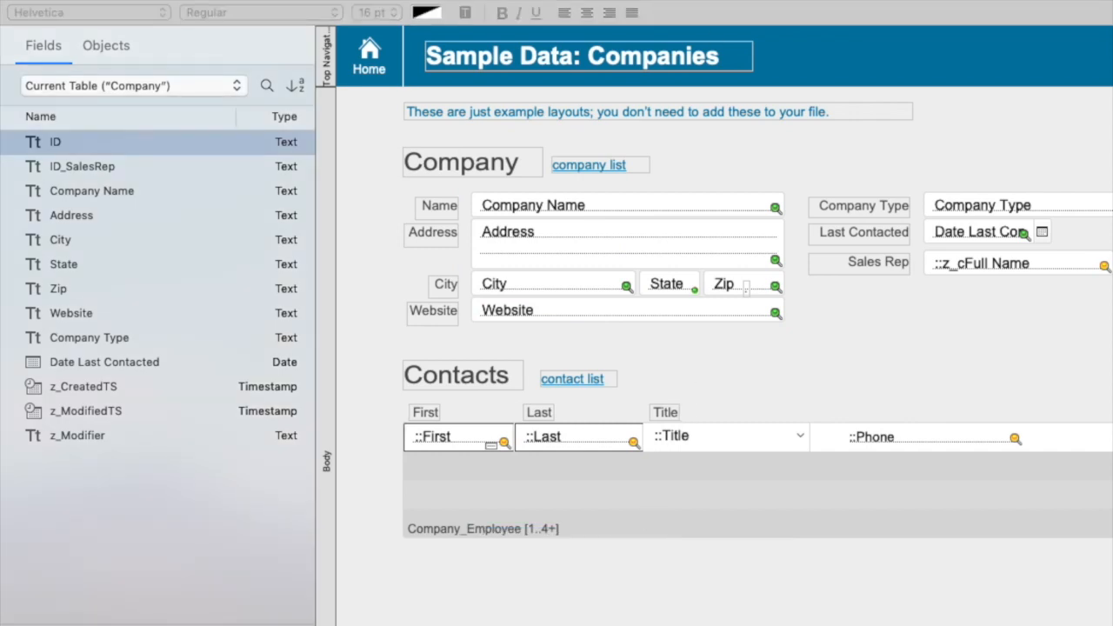
mouse_move(464, 553)
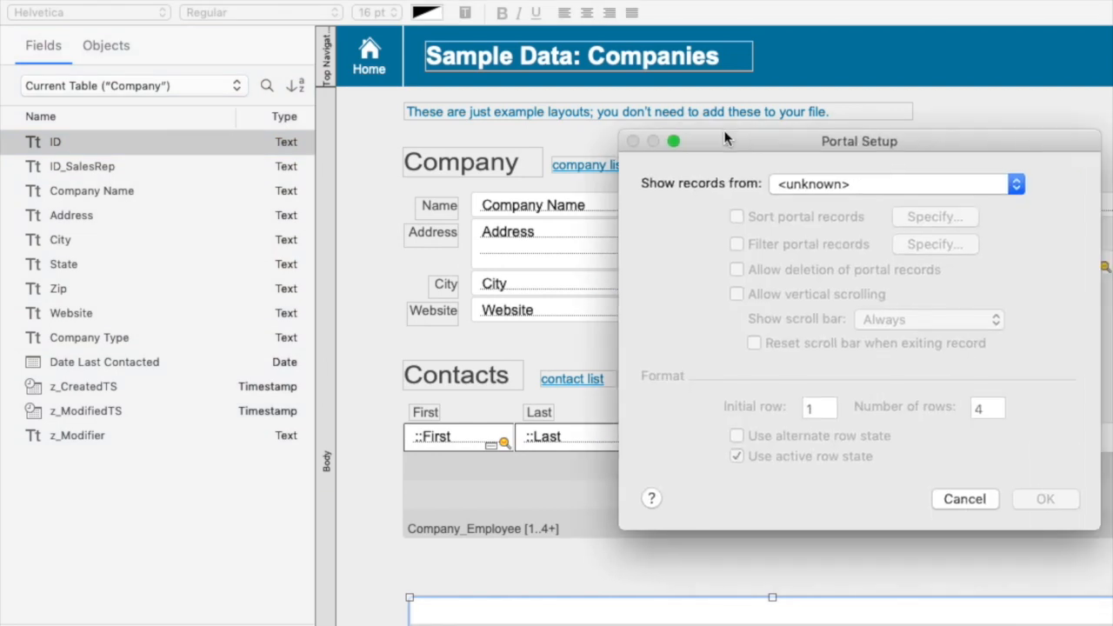
Step: List the related tables available as the new portal's record source
left_click(887, 184)
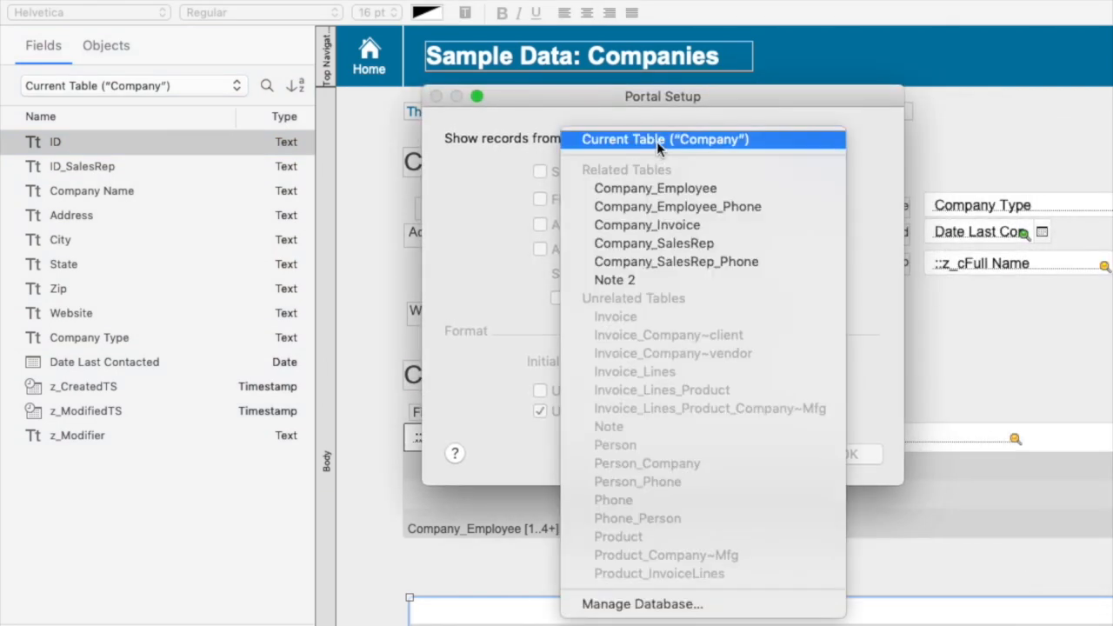
mouse_move(683, 345)
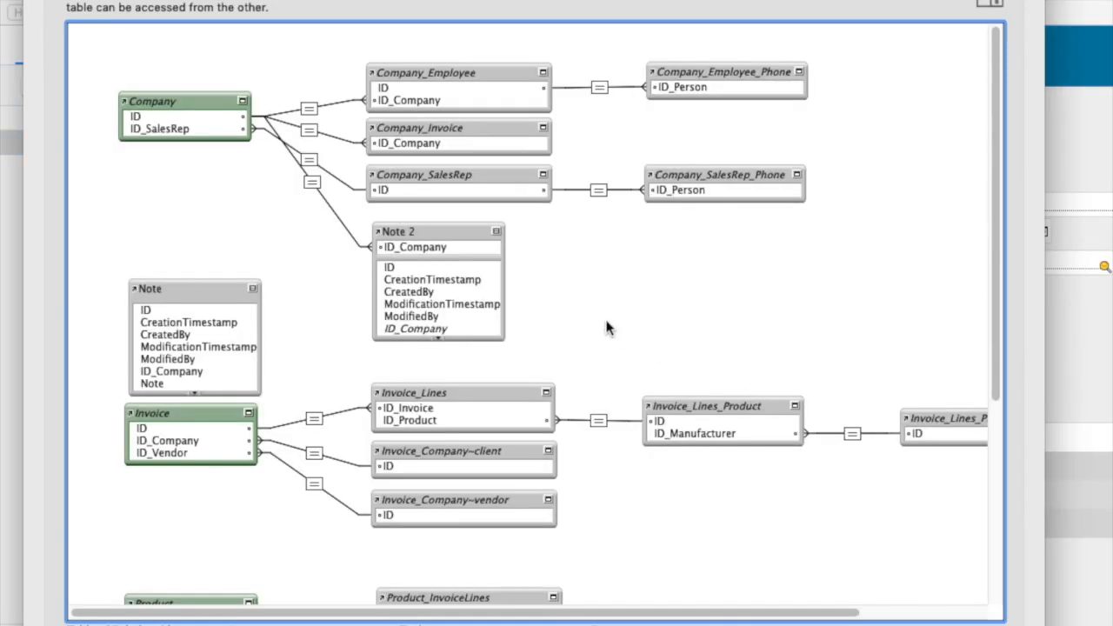
mouse_move(192, 95)
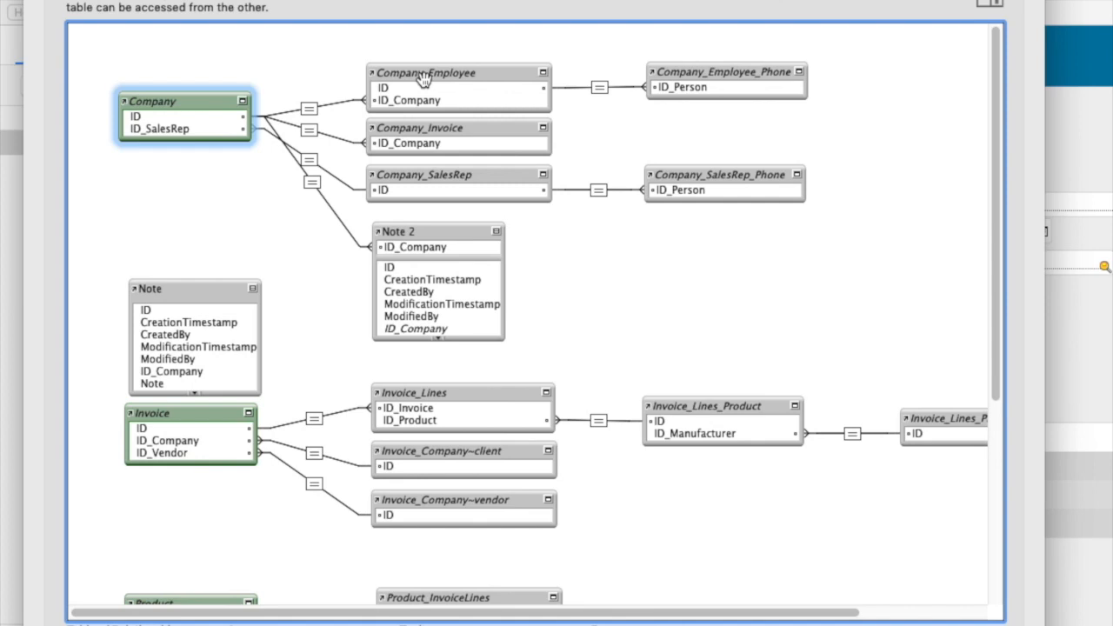
mouse_move(129, 110)
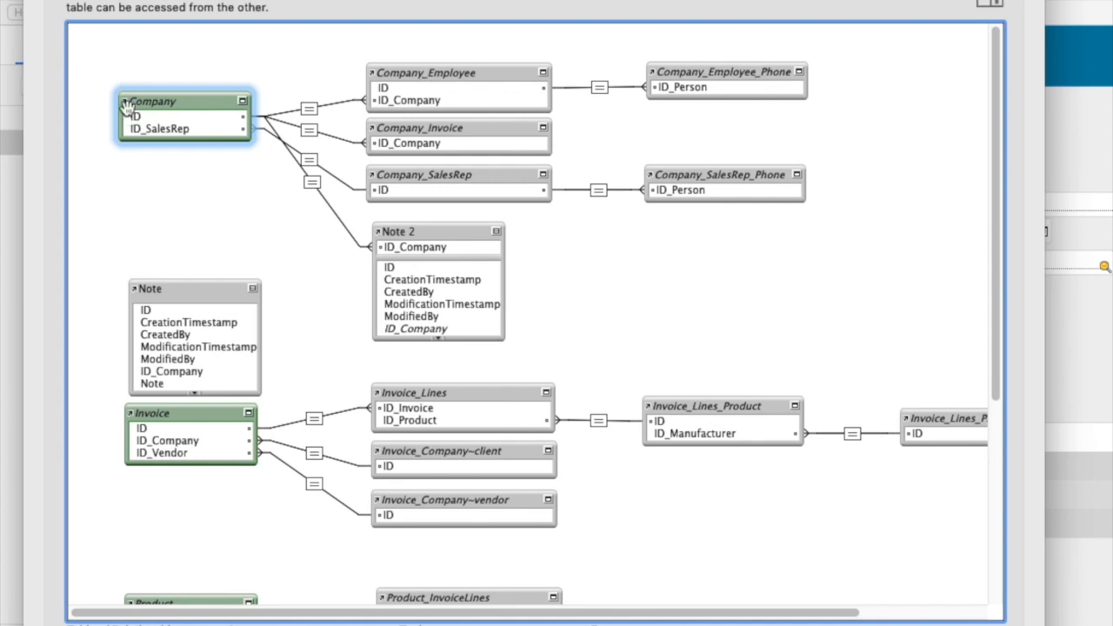
mouse_move(807, 82)
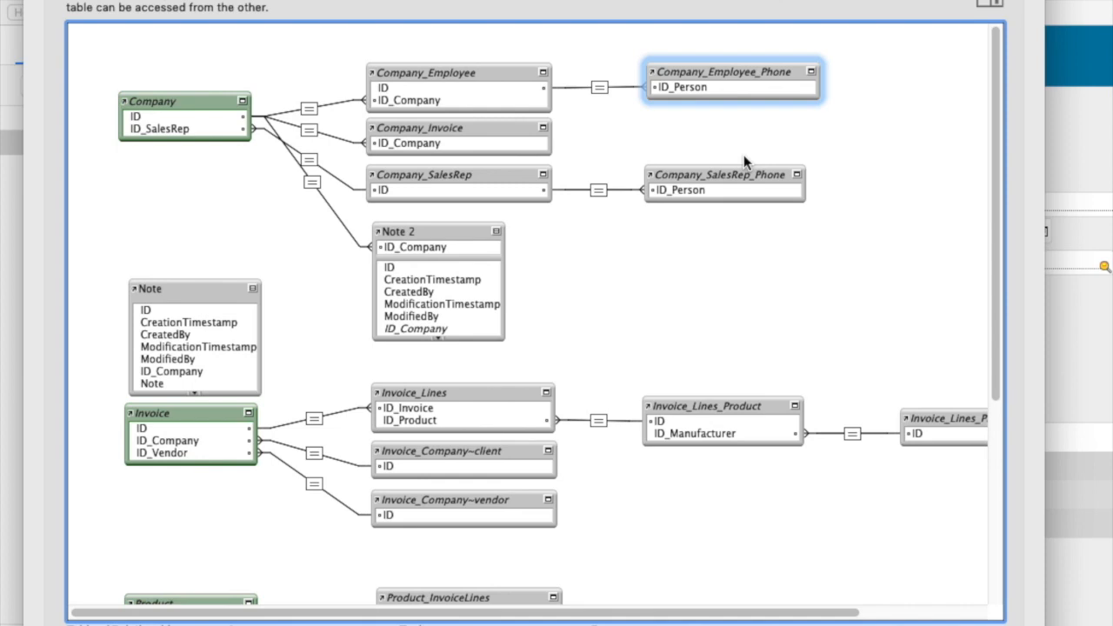
mouse_move(164, 101)
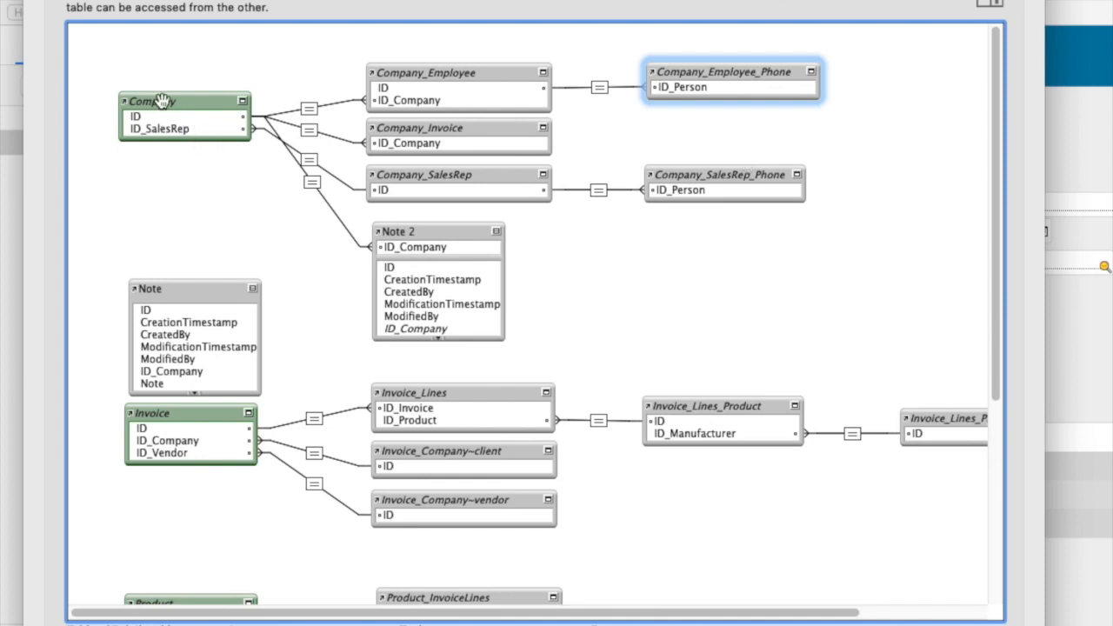
mouse_move(183, 119)
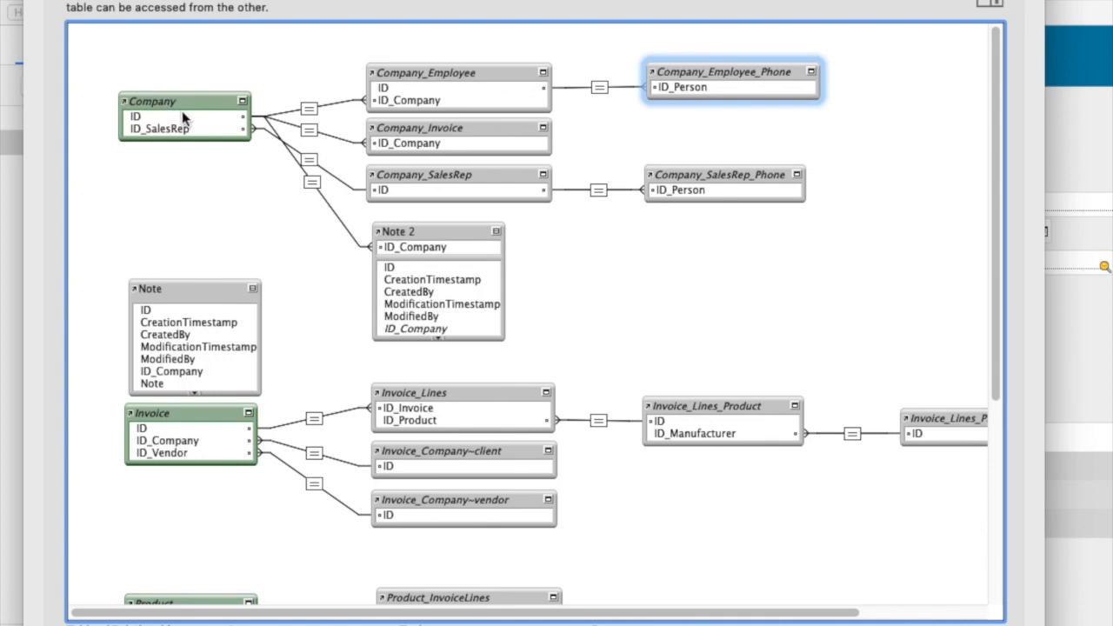
Step: Rename the Company and Company_Employee occurrences with a C_ prefix and rearrange C_Employee
left_click(185, 117)
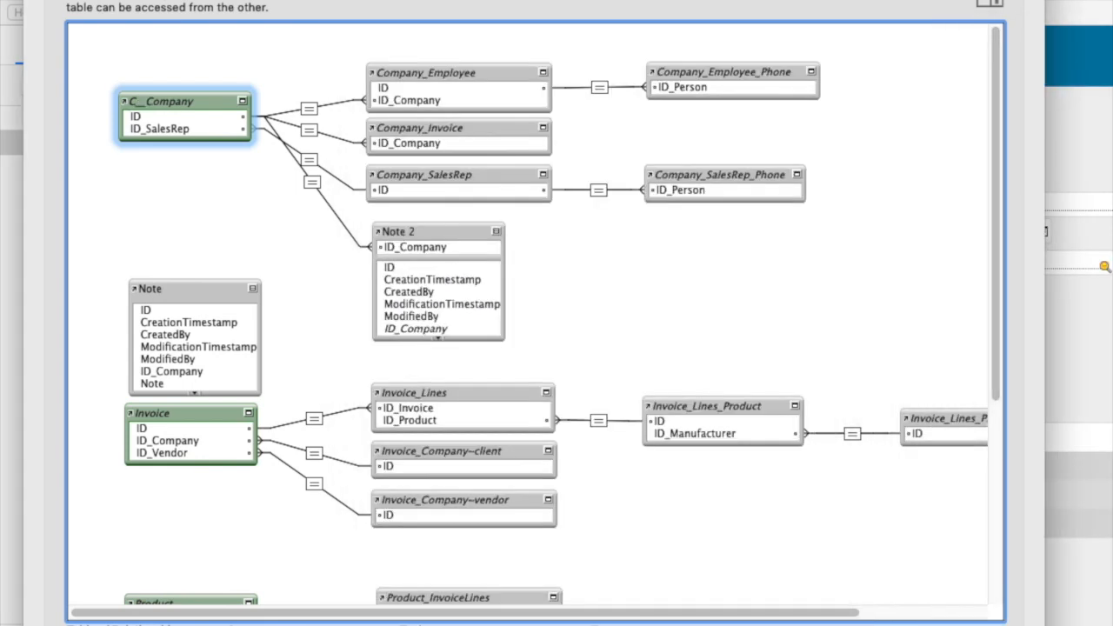
left_click(461, 72)
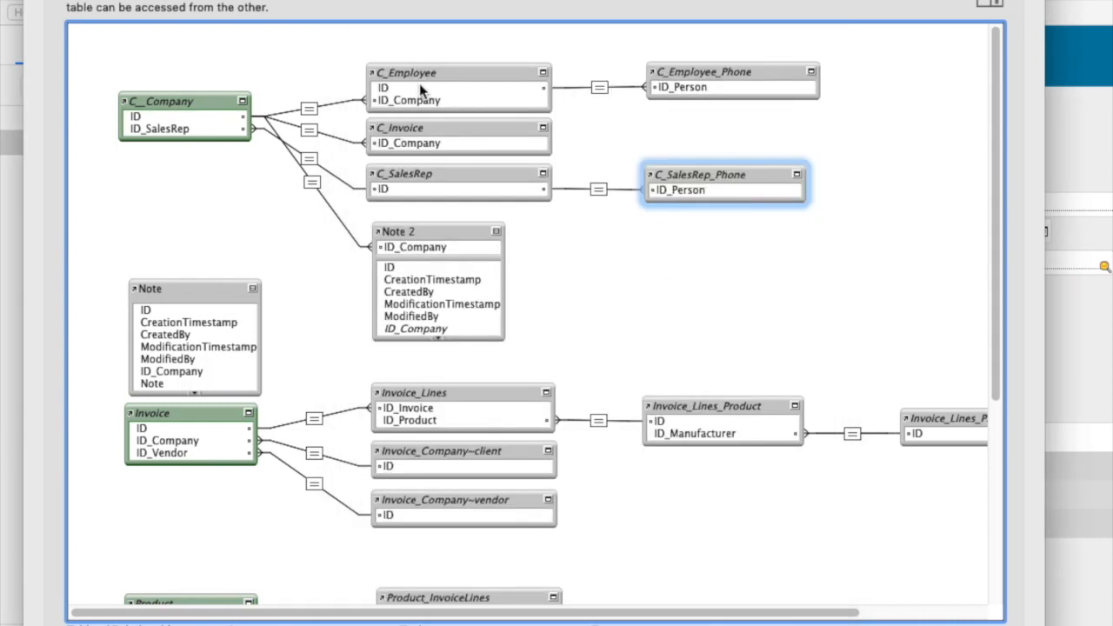
left_click(435, 87)
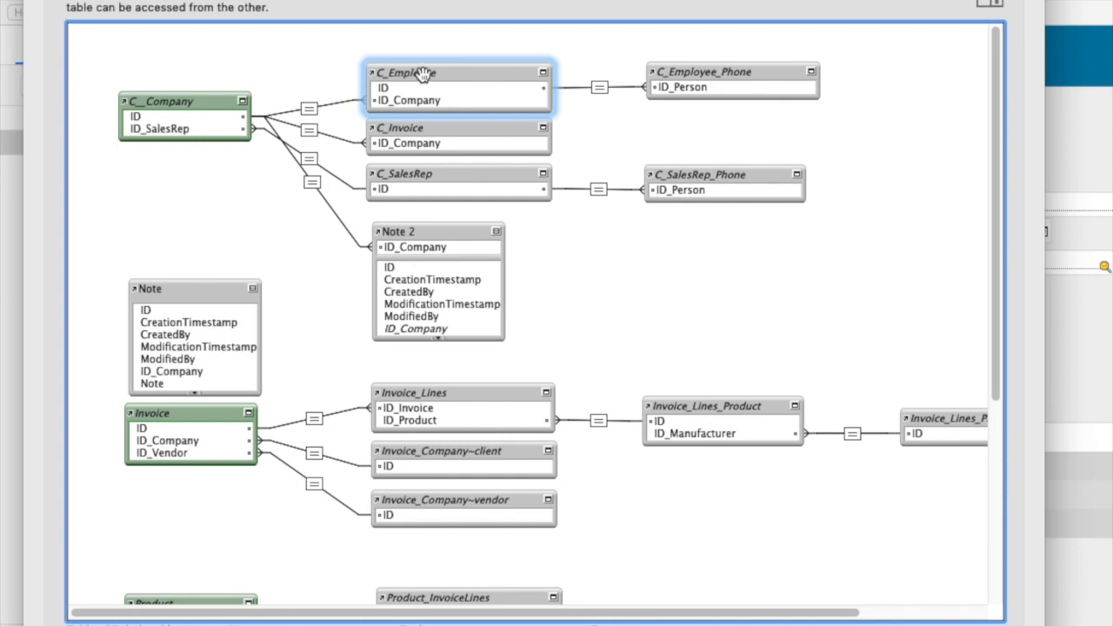
mouse_move(434, 73)
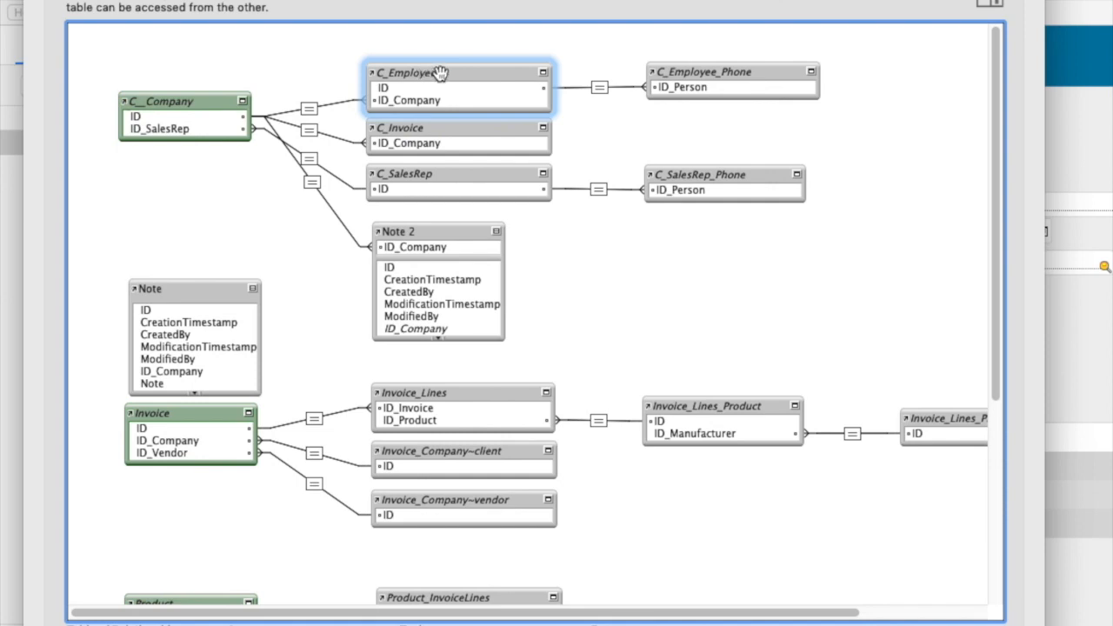
mouse_move(450, 74)
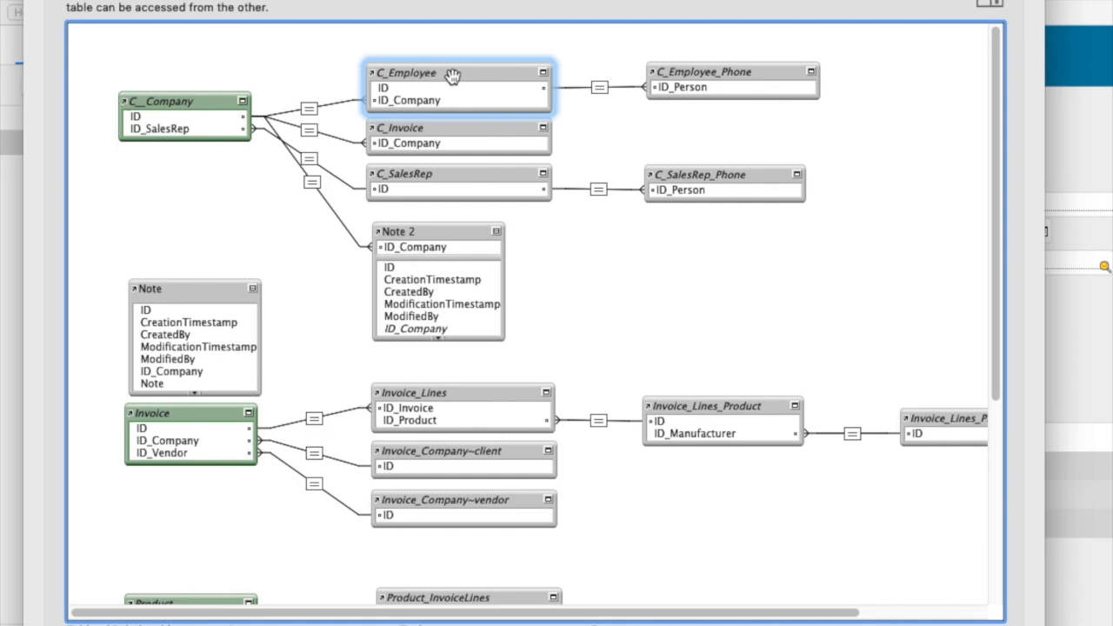
mouse_move(459, 74)
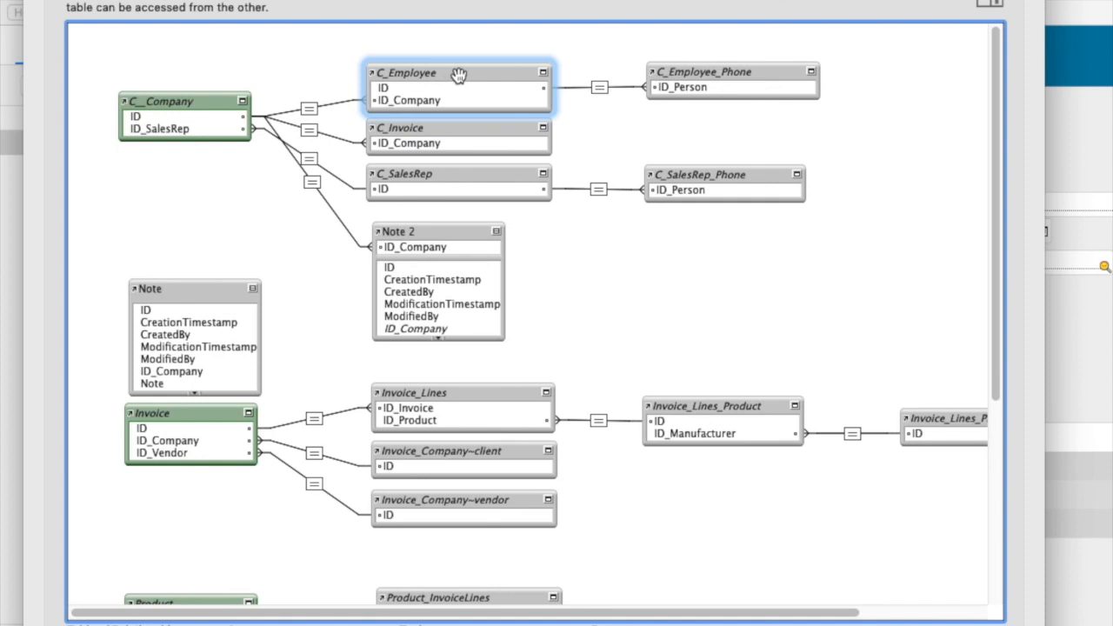
mouse_move(453, 124)
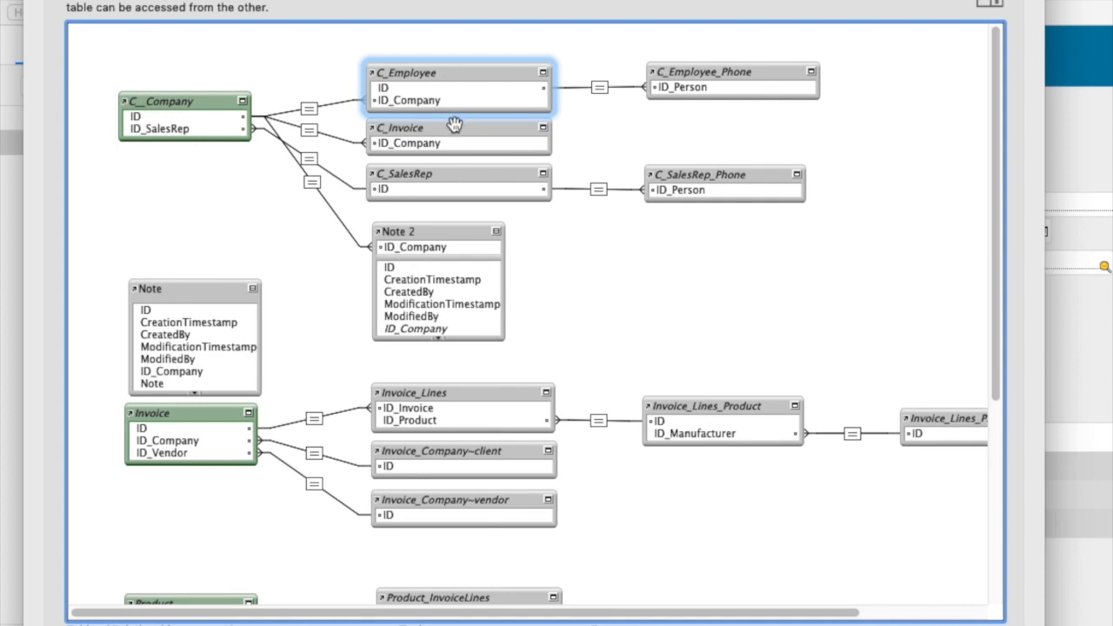
left_click(458, 182)
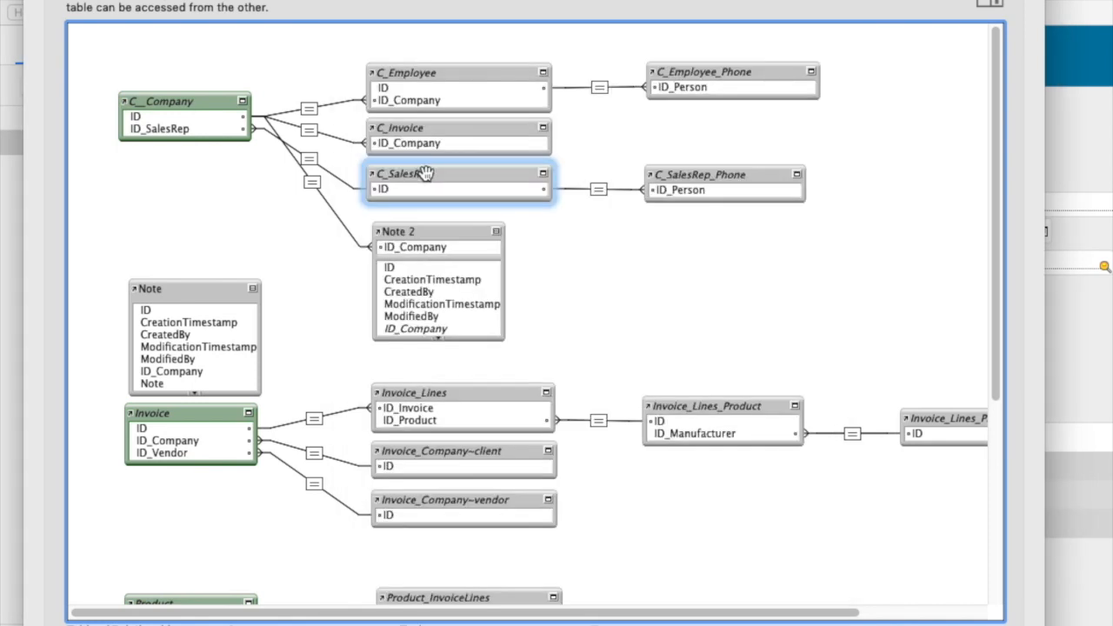
mouse_move(441, 235)
type("C_Note")
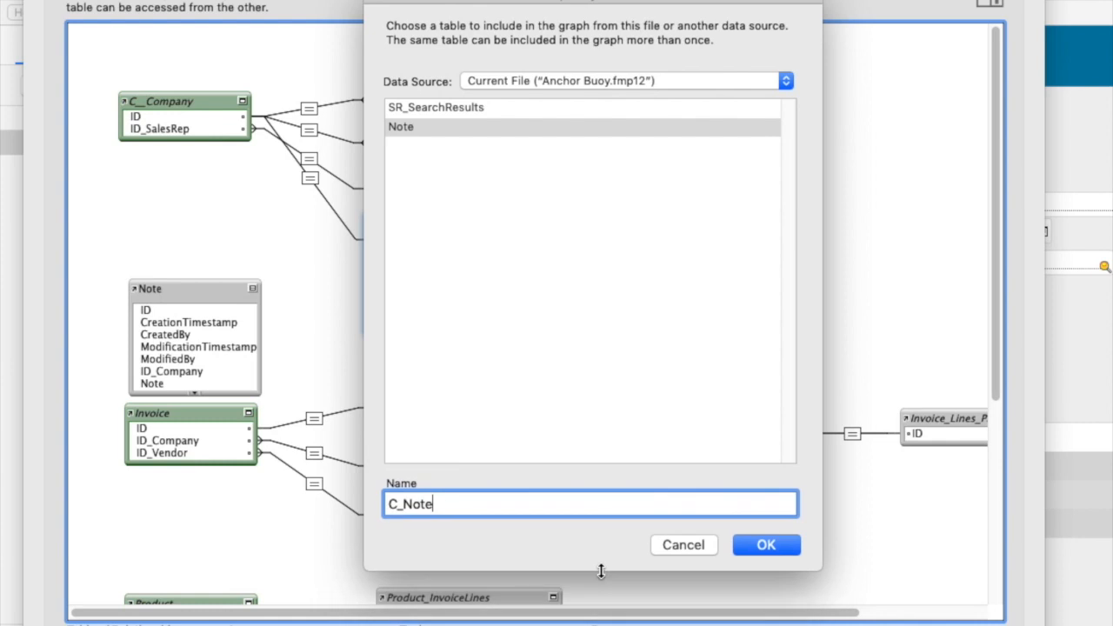
Step: Confirm the C_Note name, collapse it to its key field and line up C_SalesRep and C_SalesRep_Phone below it
left_click(766, 544)
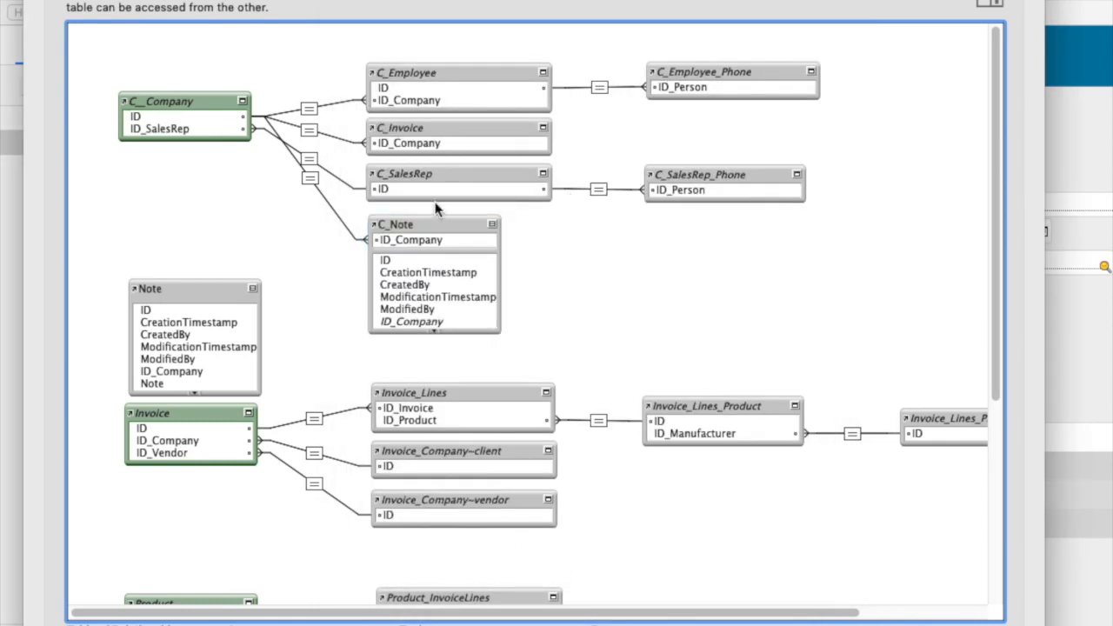
mouse_move(316, 215)
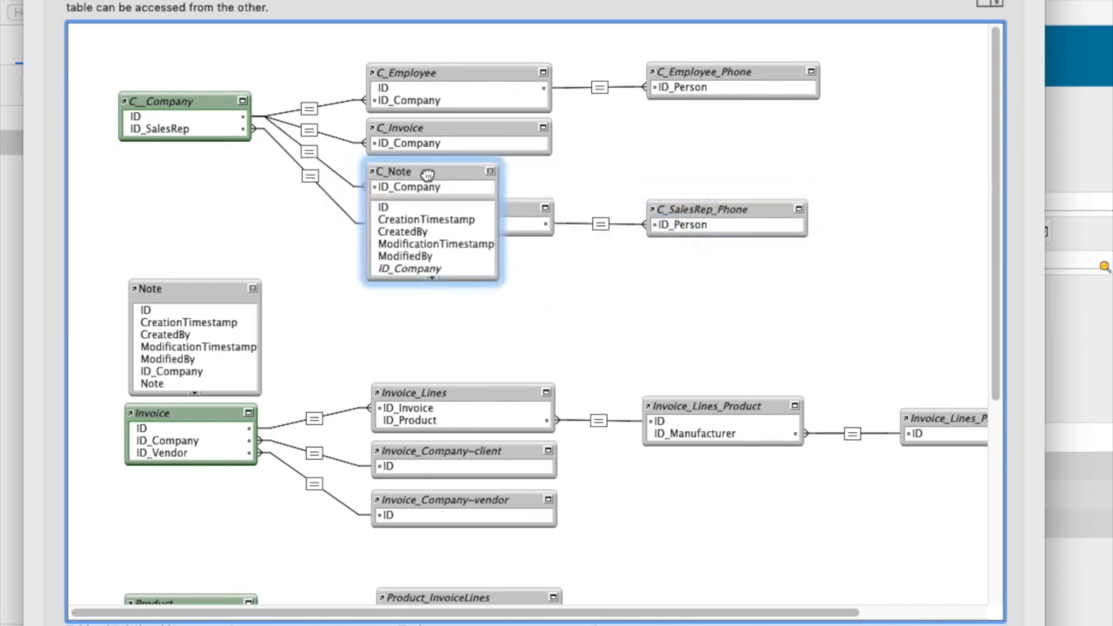
left_click(489, 171)
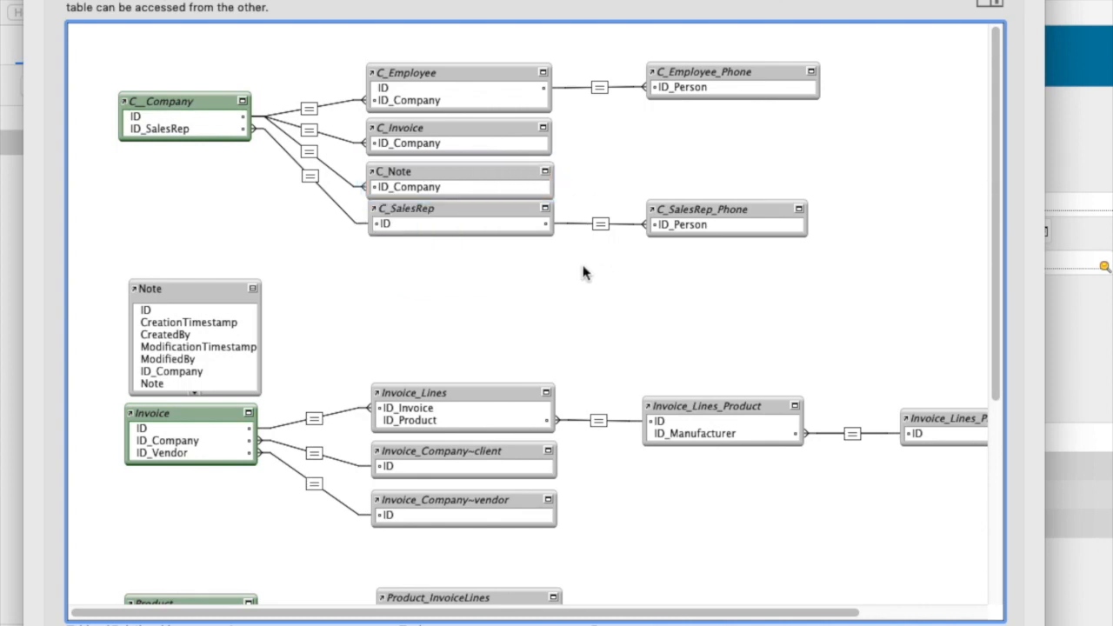
left_click(727, 211)
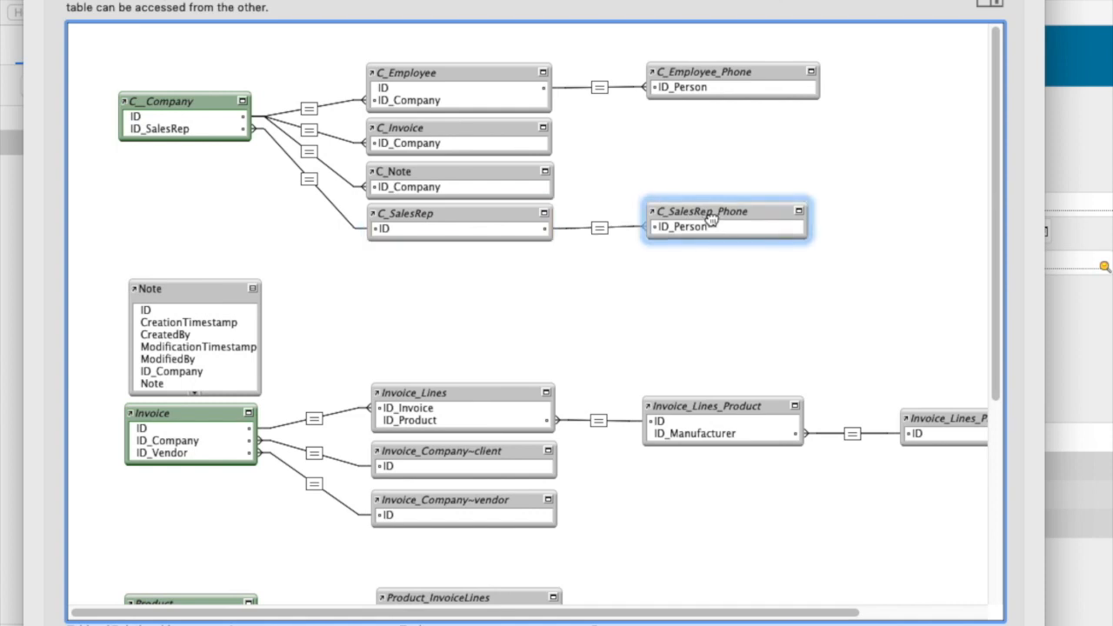
left_click(683, 226)
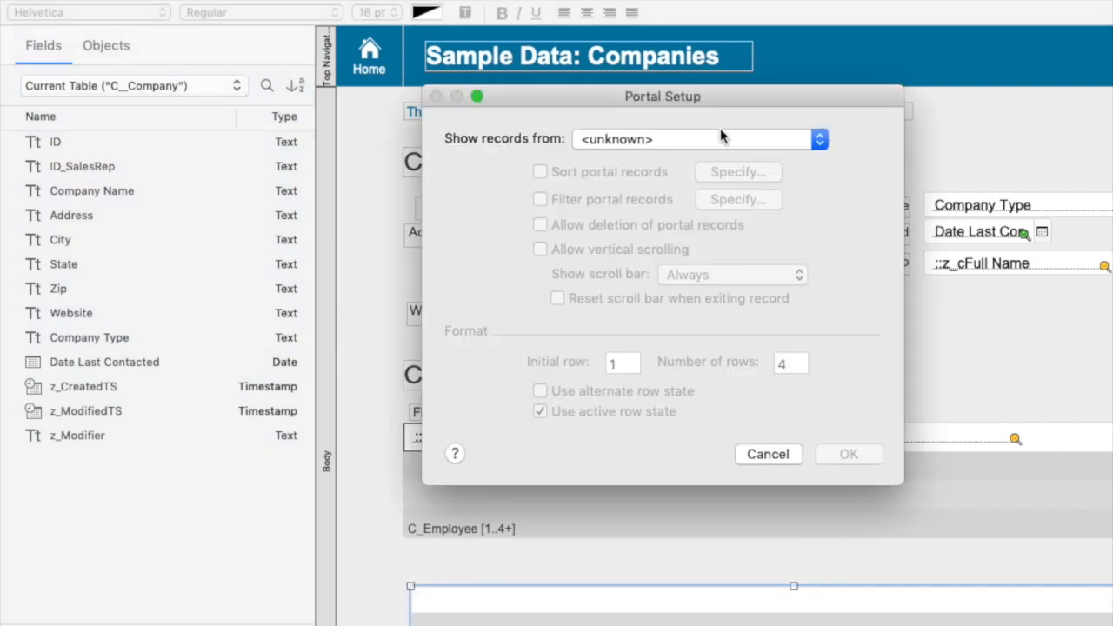
Step: Choose C_Note as the portal's record source and confirm the setup
left_click(818, 139)
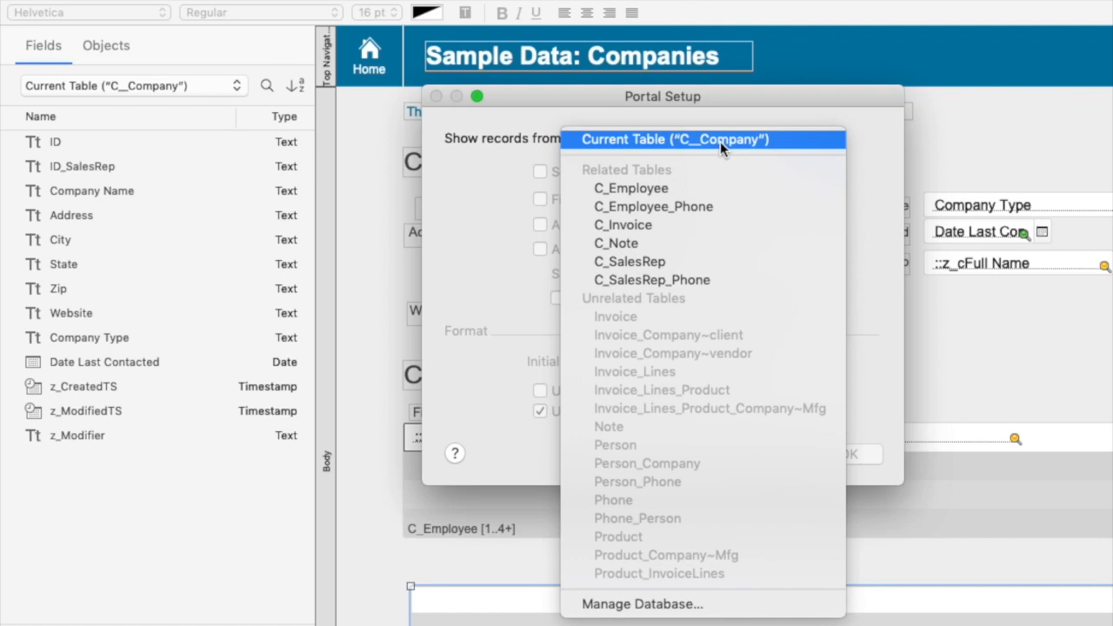
mouse_move(752, 142)
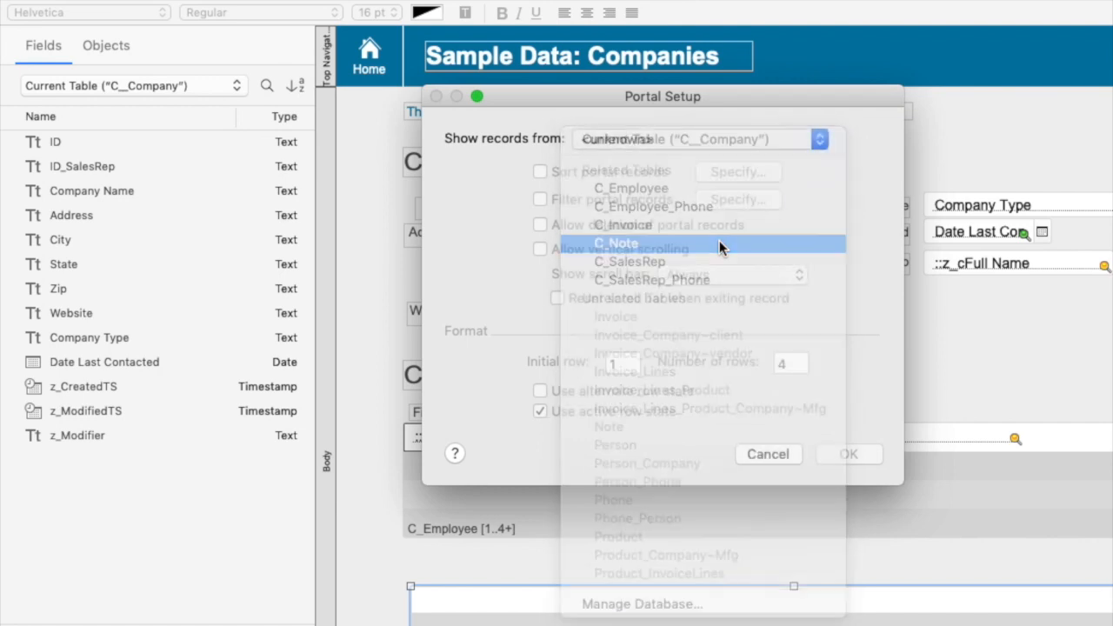
left_click(617, 243)
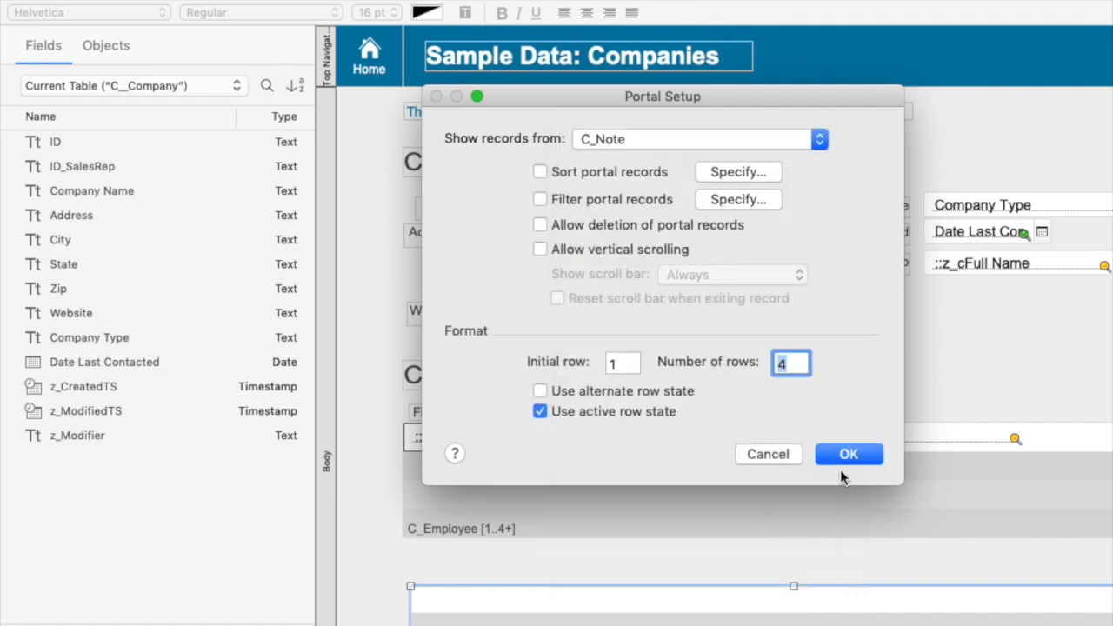
left_click(848, 453)
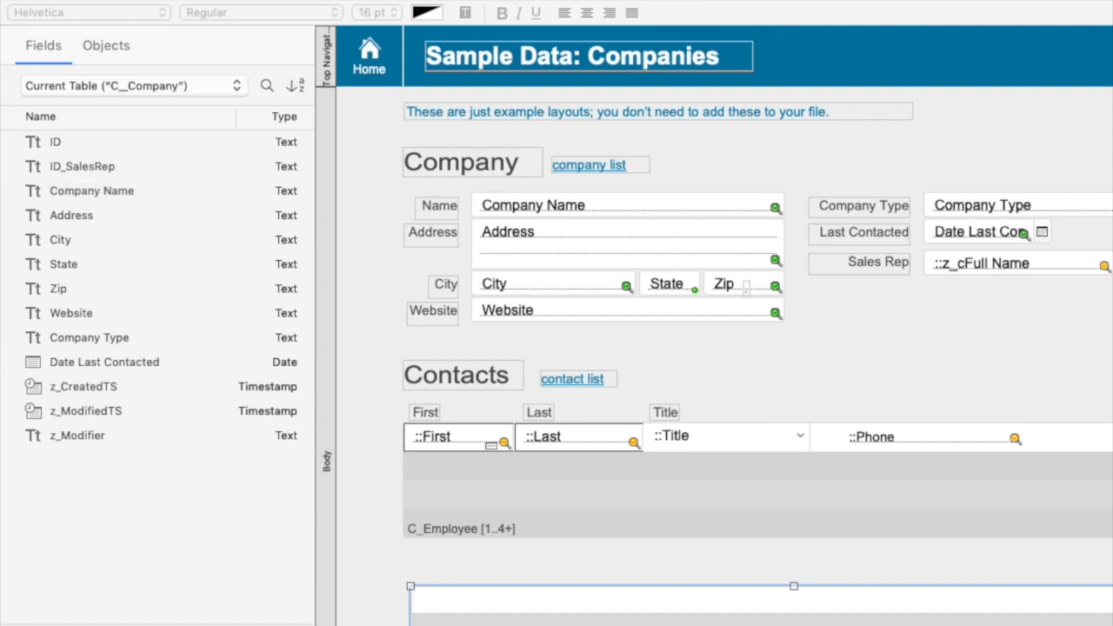
mouse_move(98, 37)
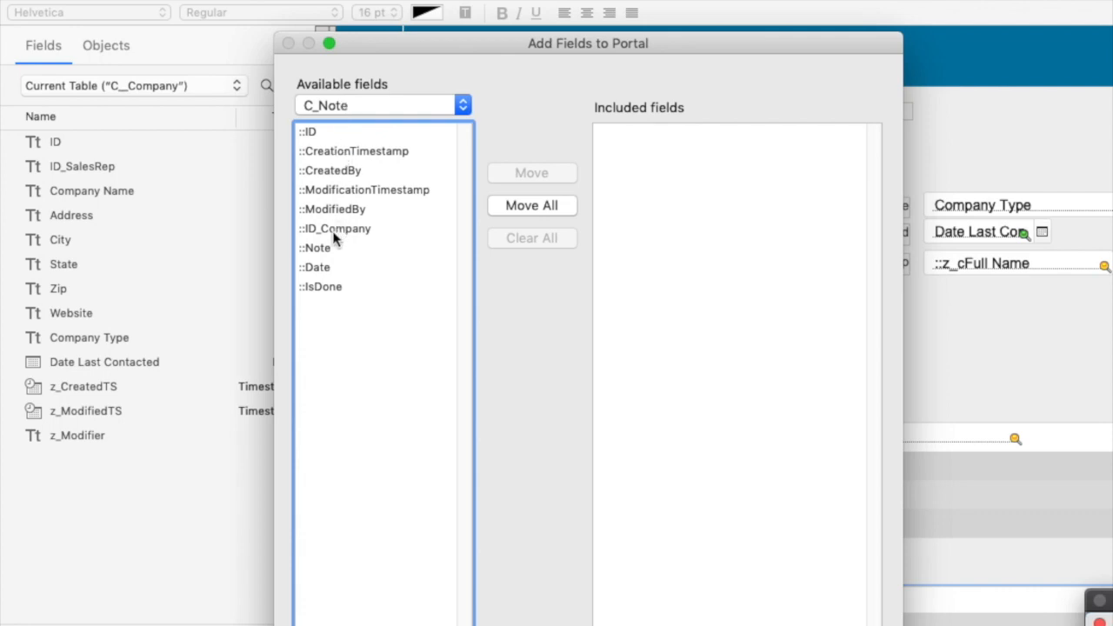
Step: Add the Note and IsDone fields to the portal, then select the Note field for adjustment
double_click(314, 267)
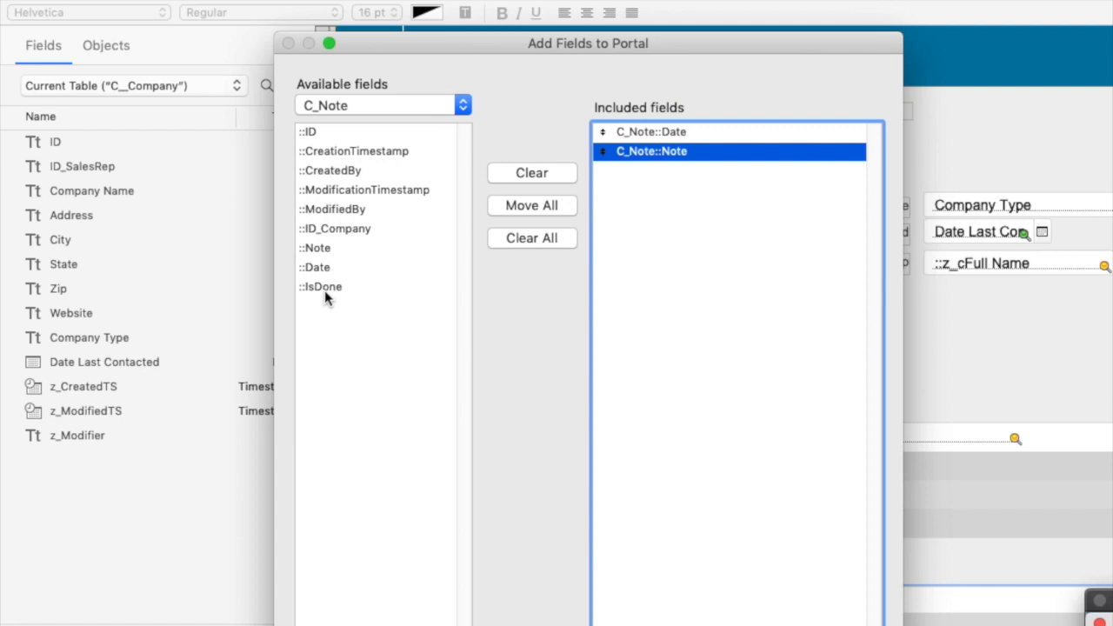
double_click(322, 286)
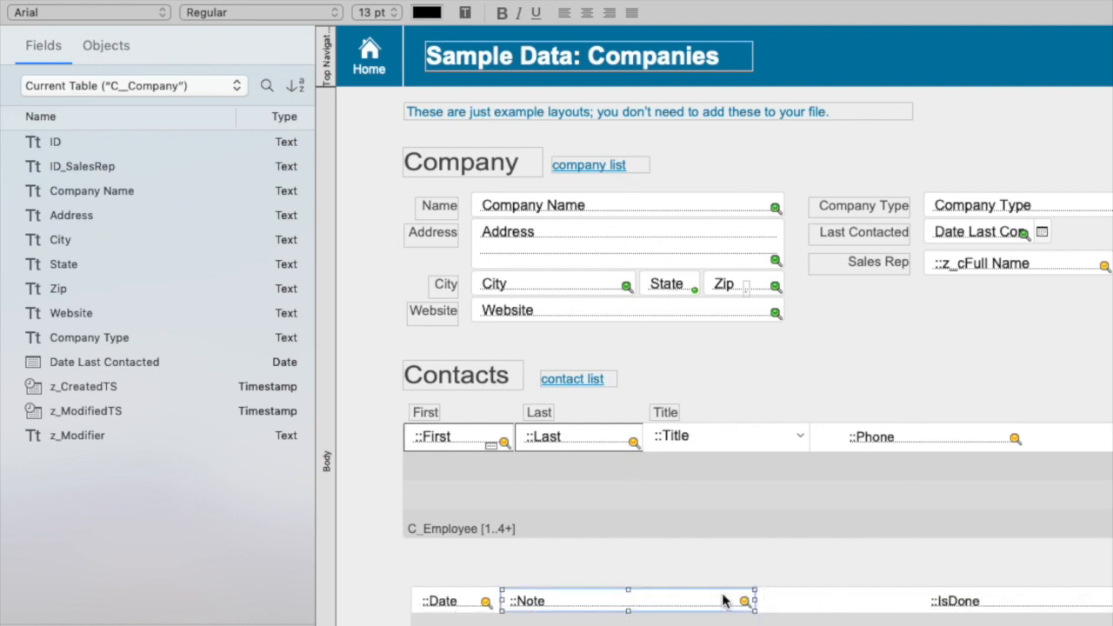
left_click(956, 601)
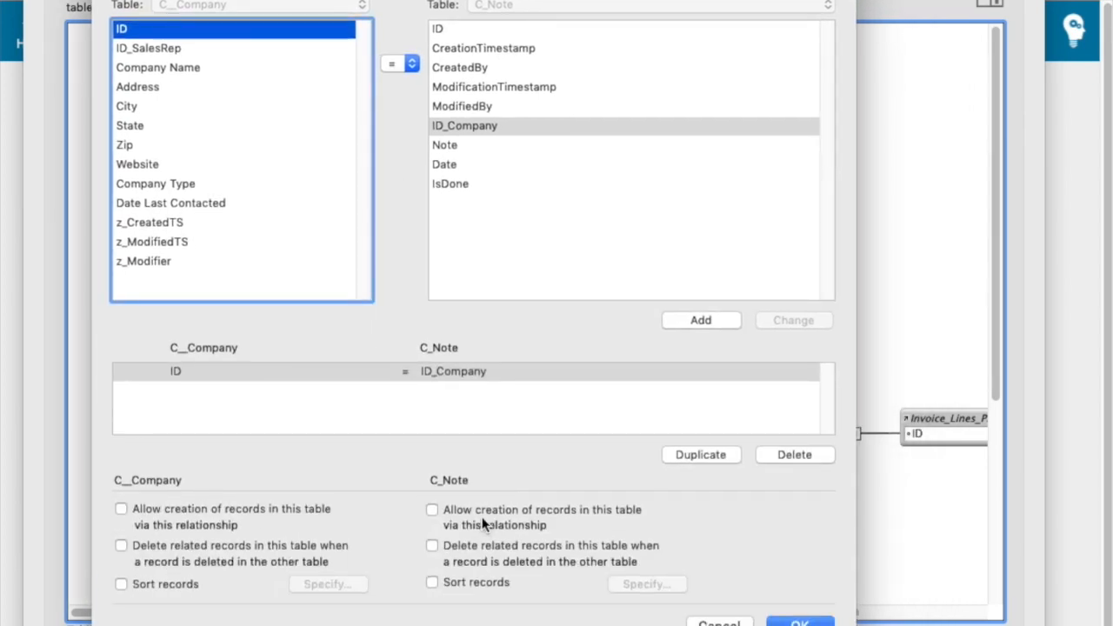
Step: Tick Allow creation of records in this table on the C_Note side
left_click(432, 509)
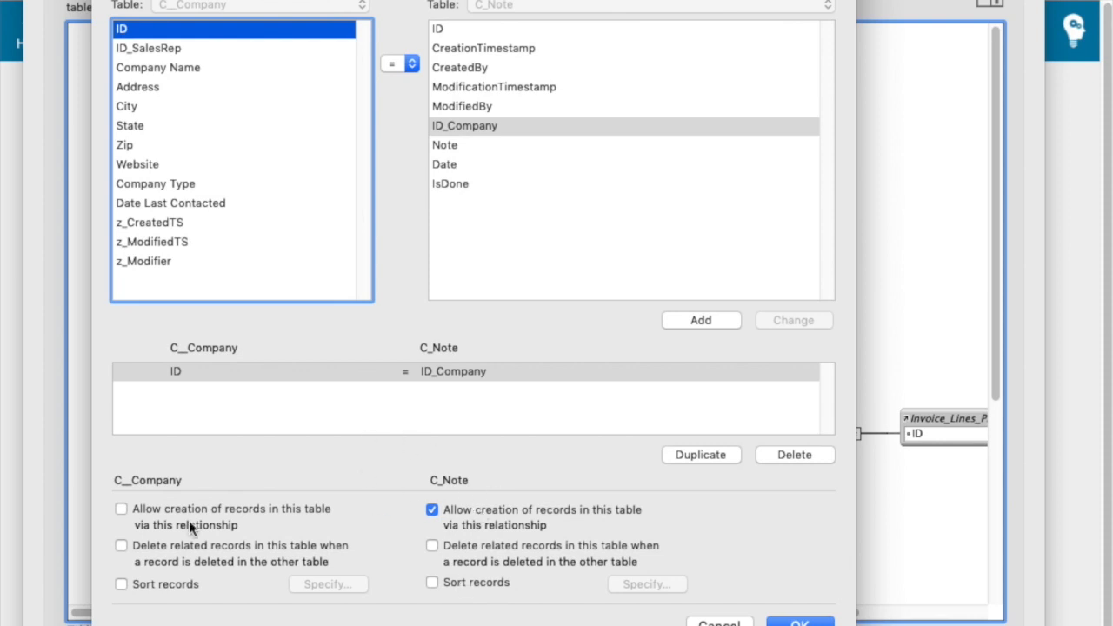
mouse_move(439, 589)
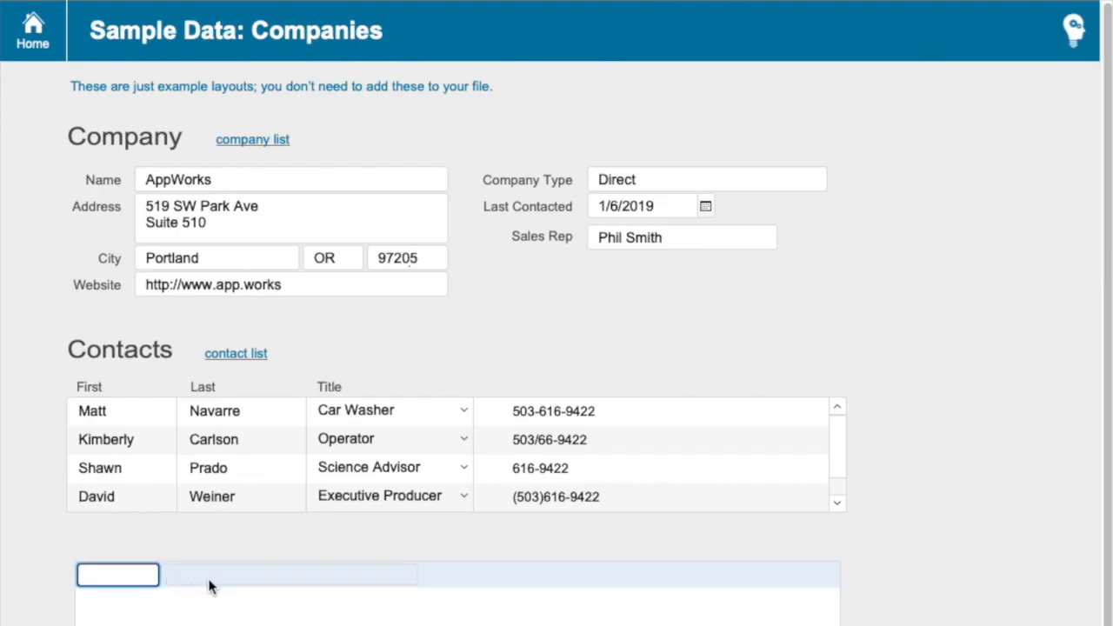
Step: Begin the new note's text with 'Thisis' in the empty portal row
type("Thisis")
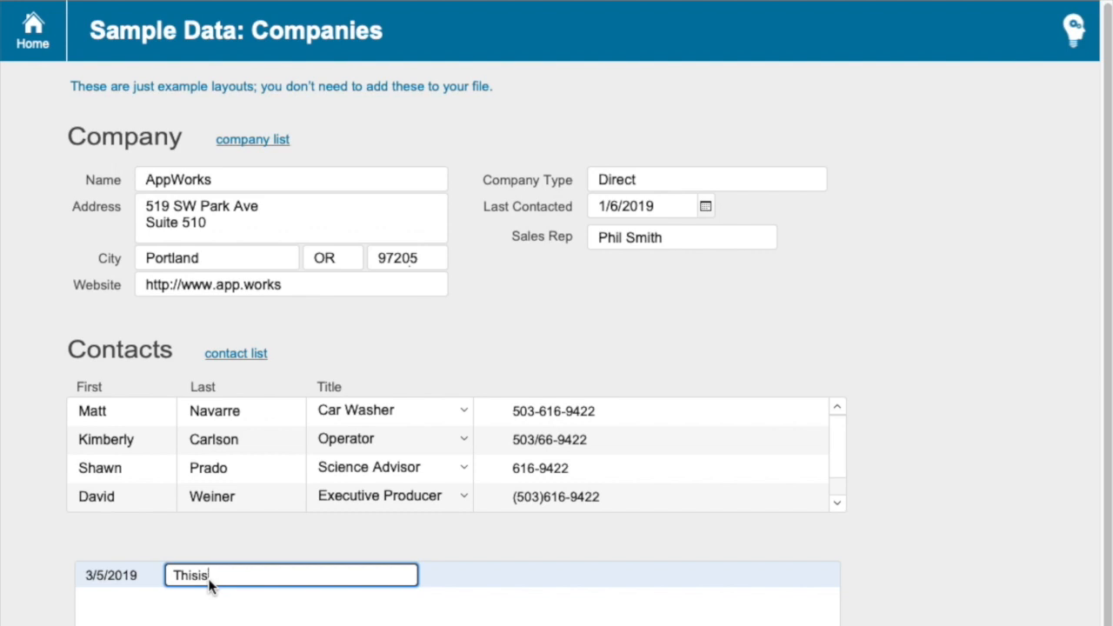